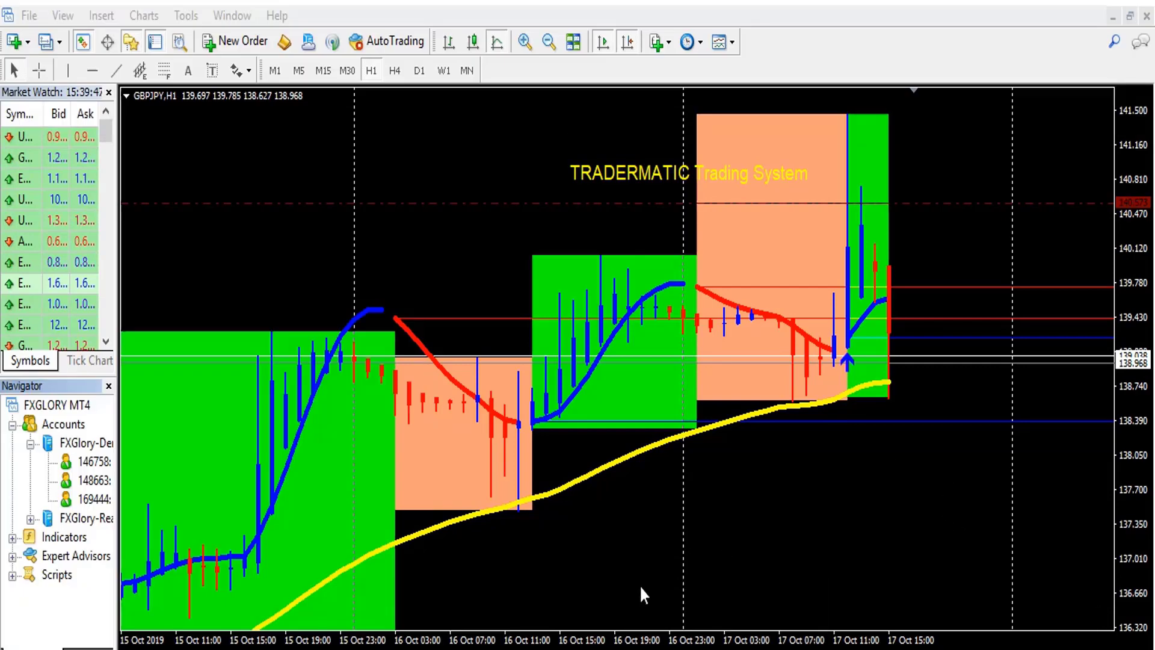
pyautogui.moveTo(828, 599)
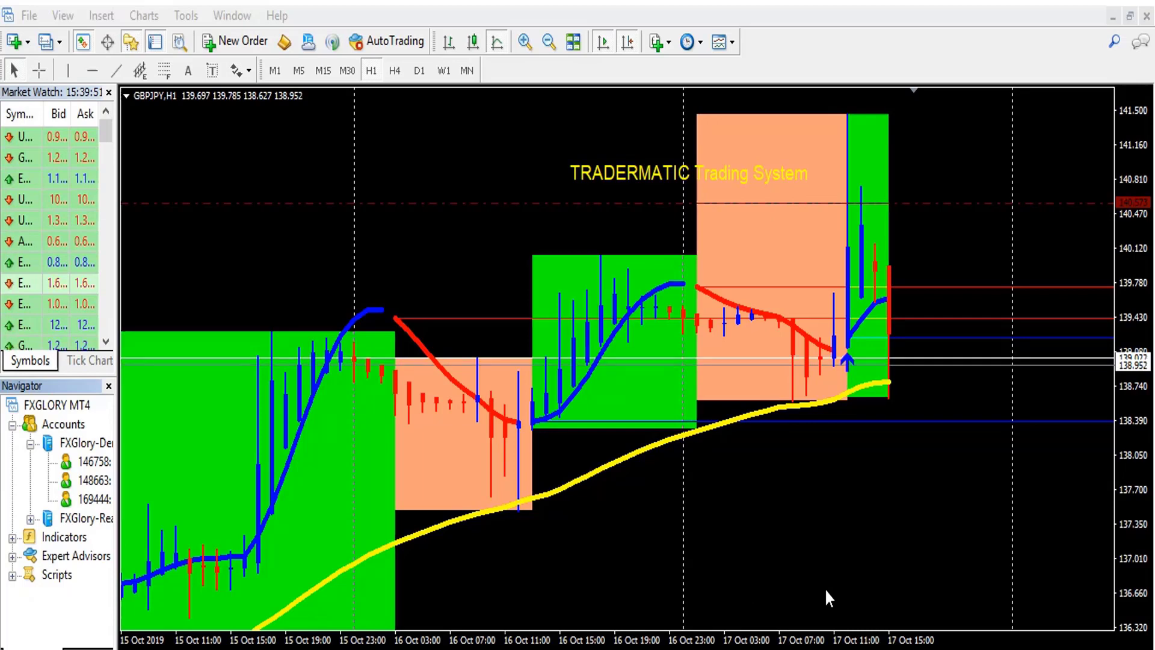
pyautogui.moveTo(868, 474)
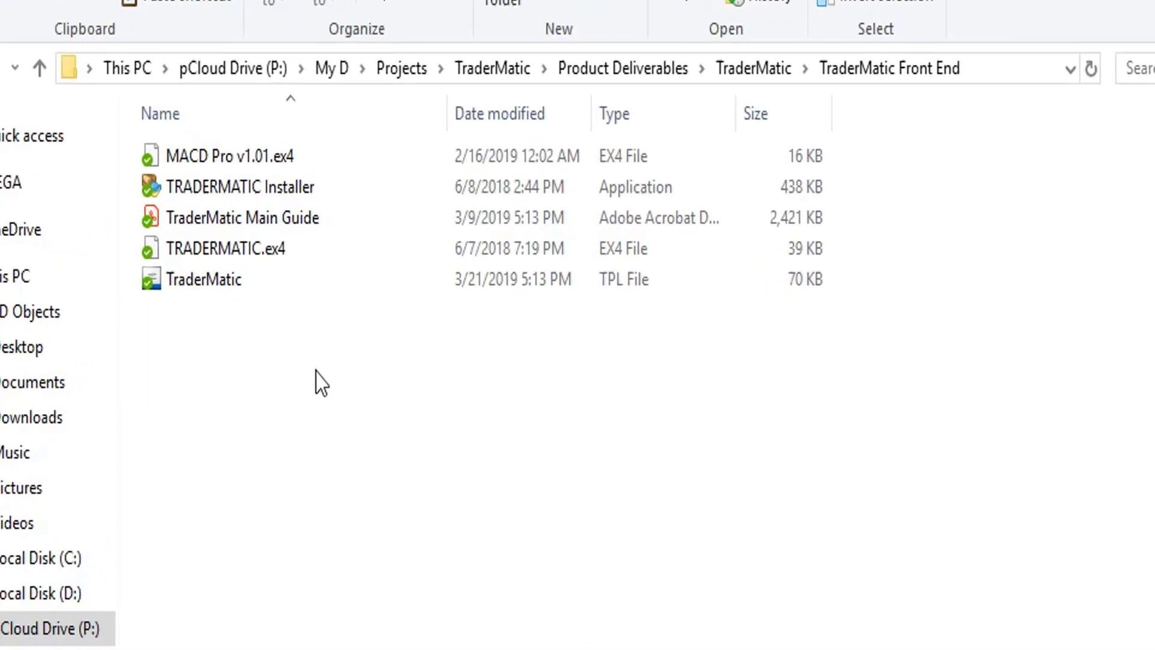
# Step: Copy the MACD Pro v1.01.ex4 and TraderMatic files from the Front End folder
pyautogui.click(228, 155)
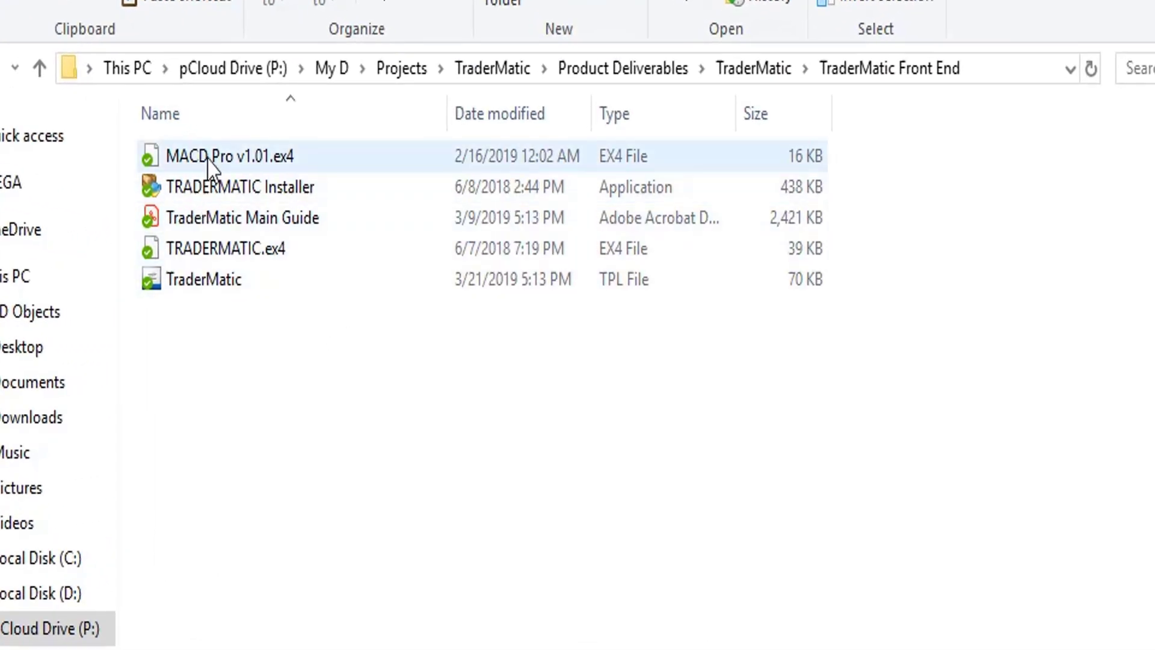
pyautogui.moveTo(246, 159)
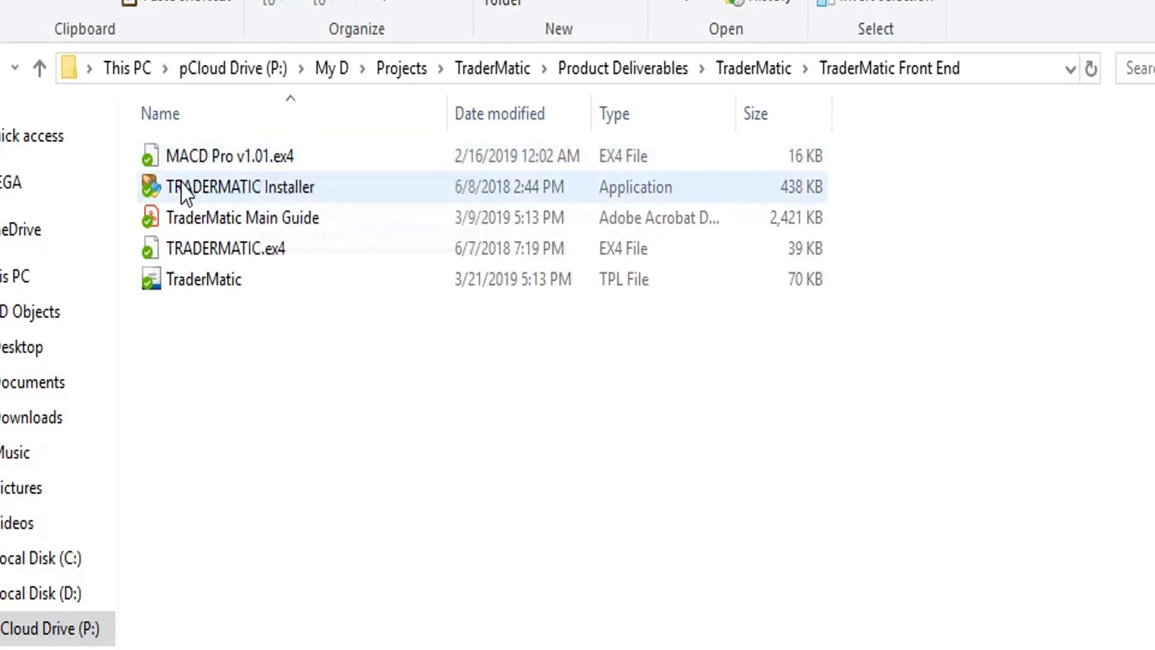
pyautogui.rightClick(222, 155)
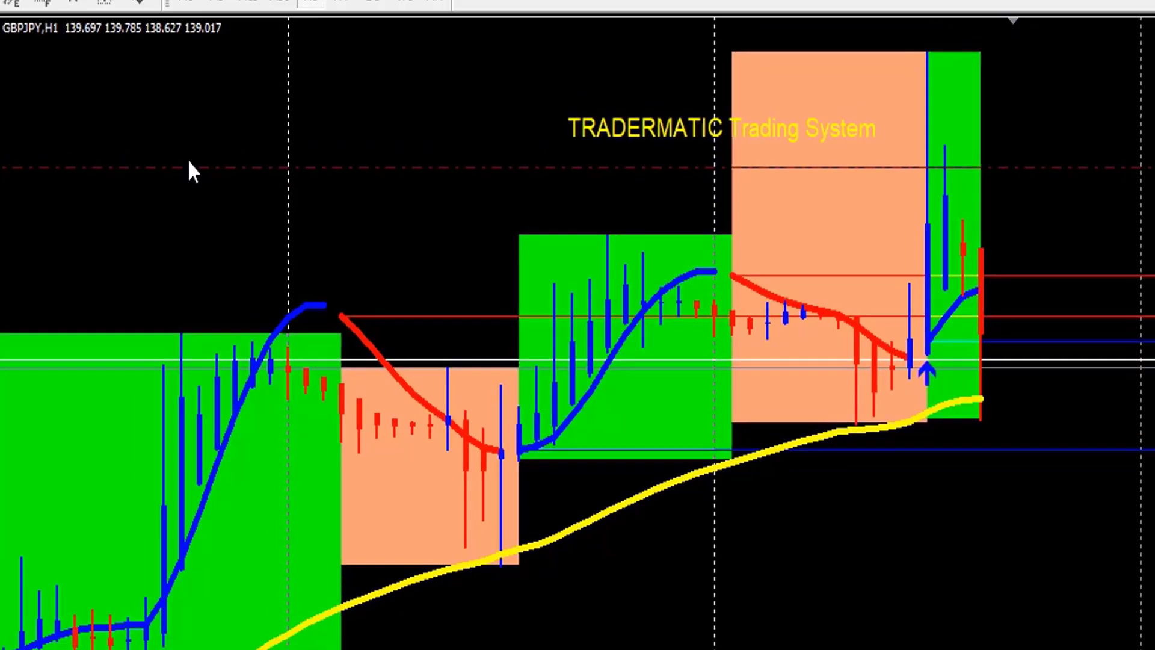
# Step: Open the terminal's data folder from the File menu
pyautogui.click(39, 21)
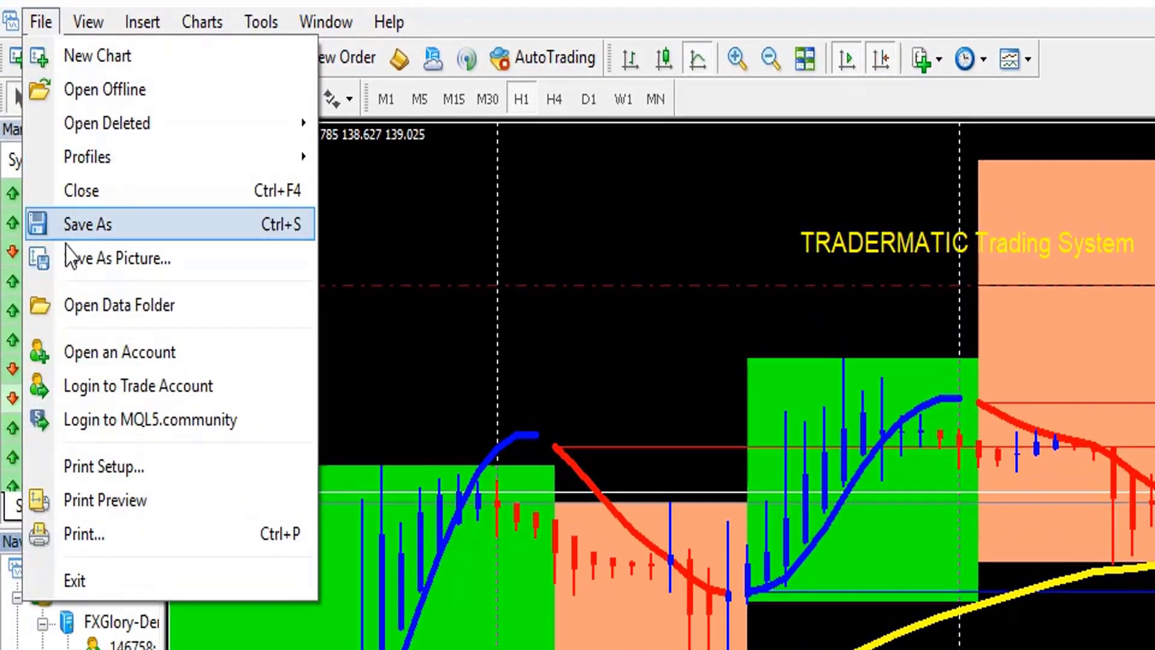
pyautogui.moveTo(118, 304)
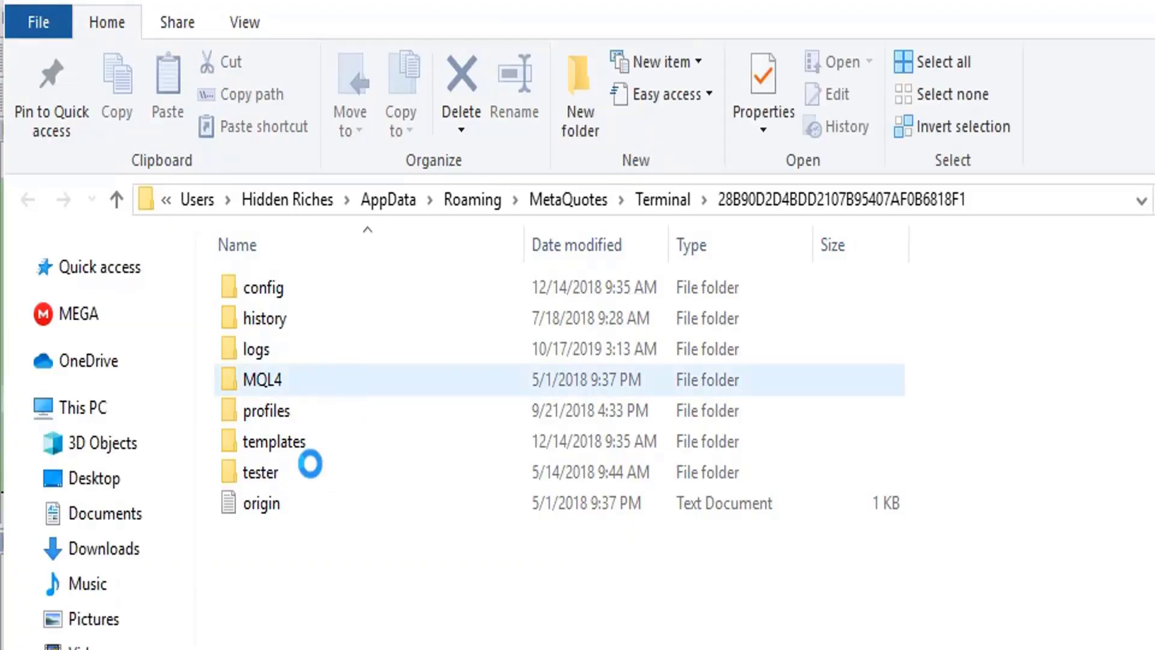
# Step: Paste the copied indicator files into the MQL4 Indicators folder
pyautogui.click(263, 318)
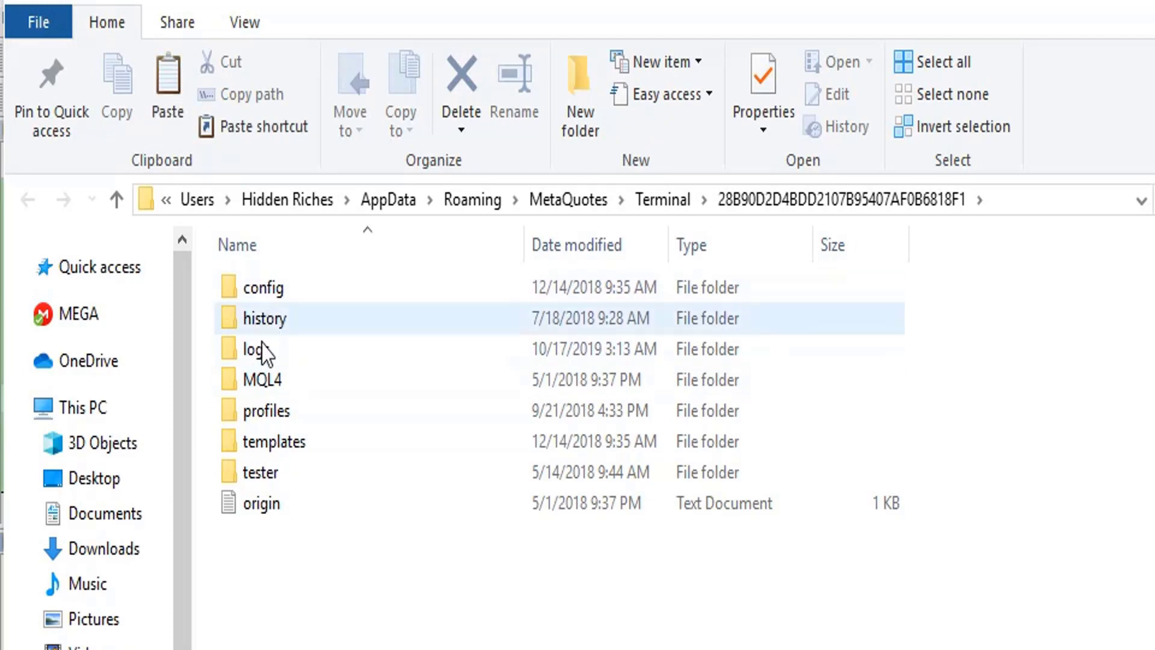
pyautogui.click(261, 379)
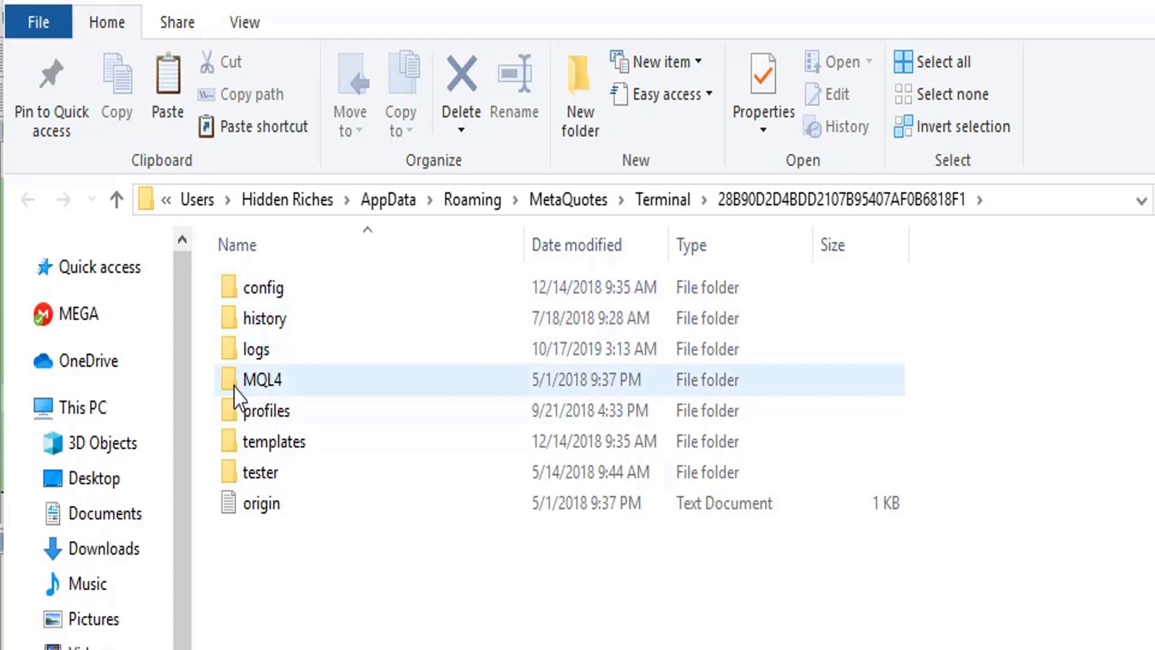
pyautogui.doubleClick(262, 379)
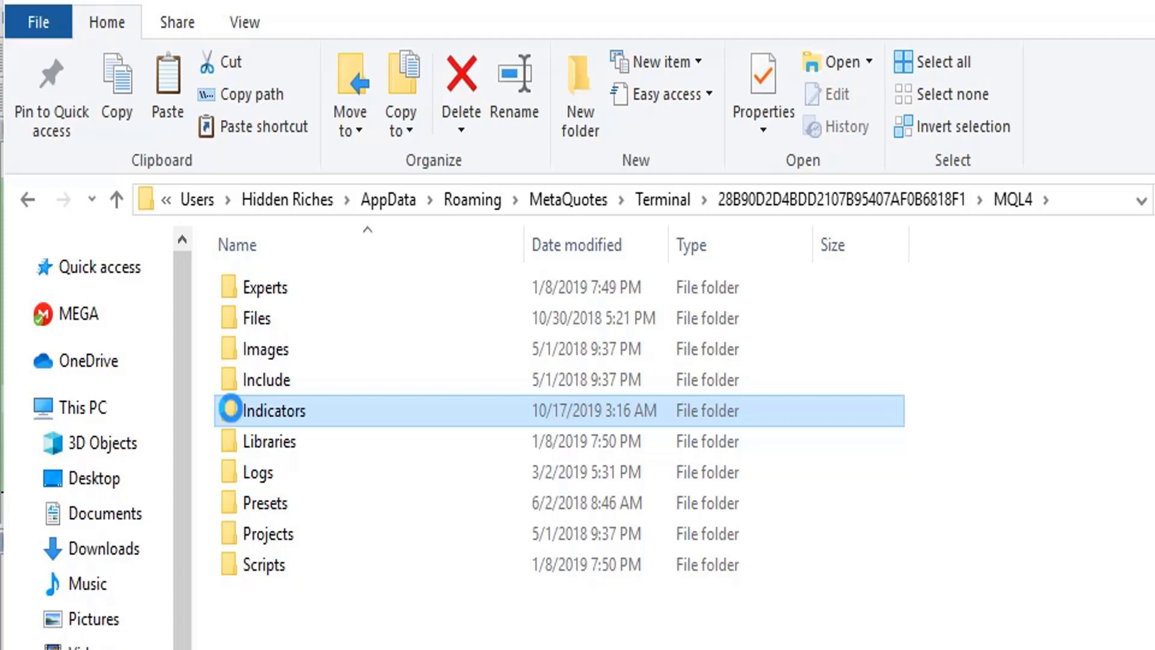
pyautogui.rightClick(273, 410)
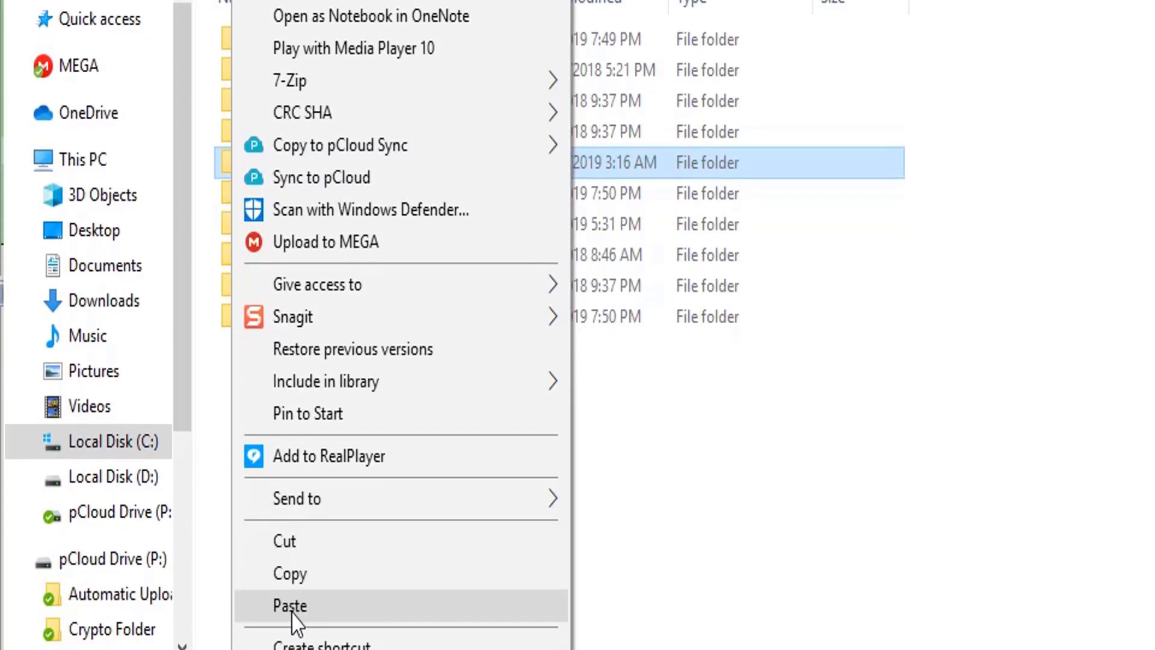
pyautogui.click(290, 605)
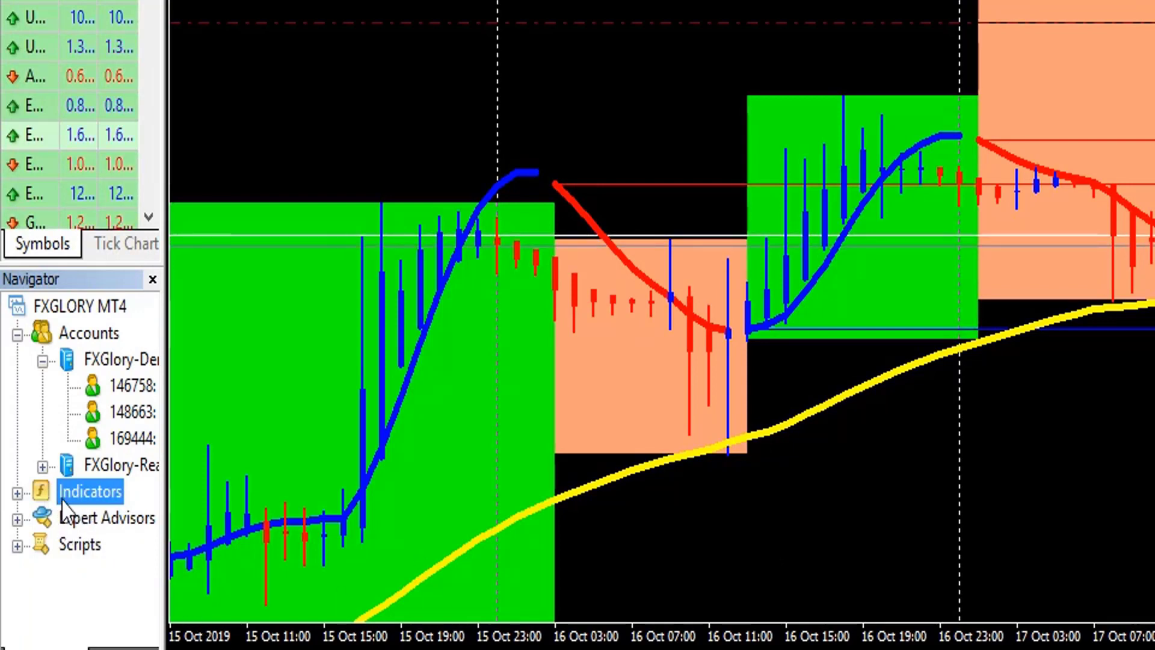
# Step: Refresh and expand the Navigator indicators so MACD Pro v1.01 is listed
pyautogui.rightClick(90, 491)
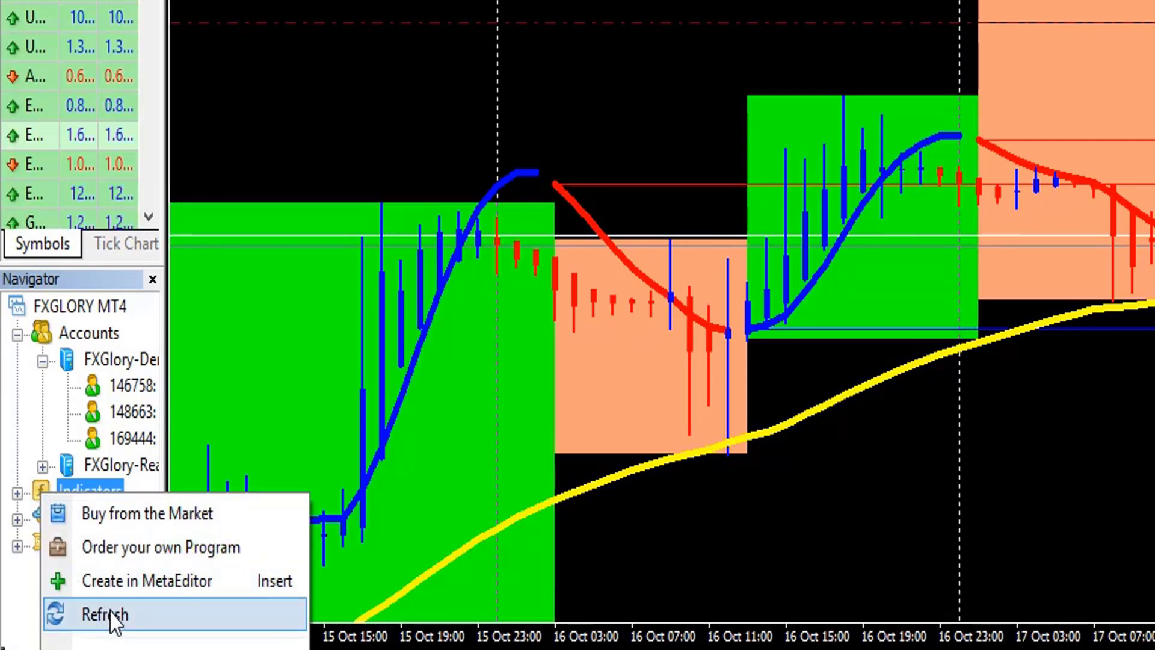
pyautogui.click(103, 615)
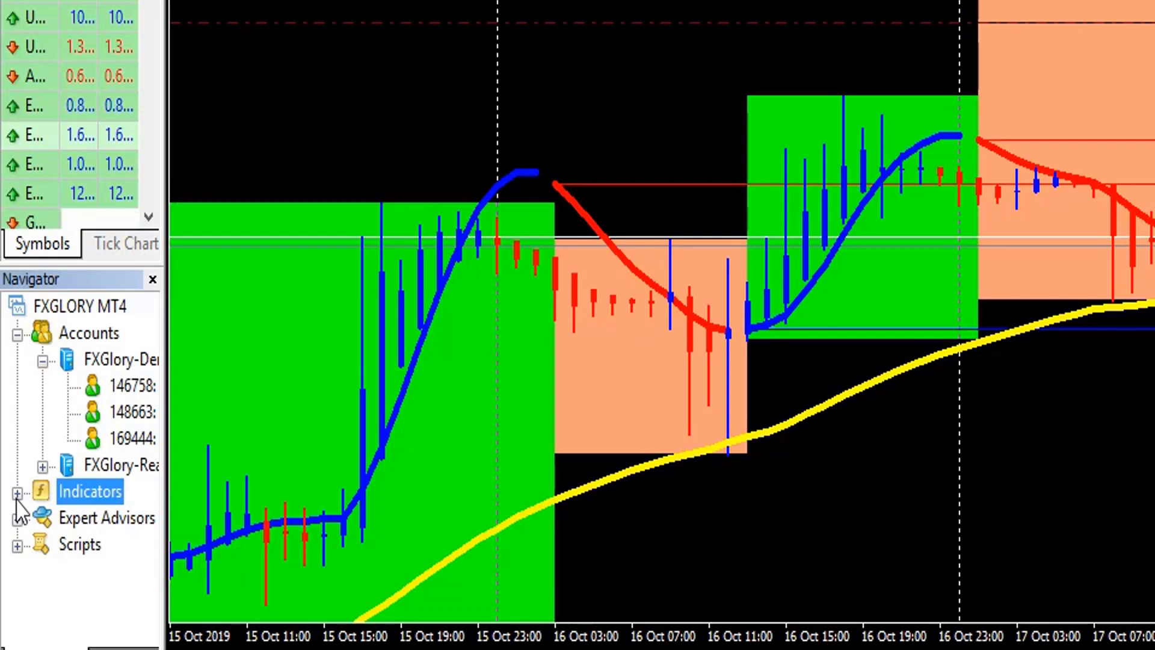
pyautogui.click(16, 491)
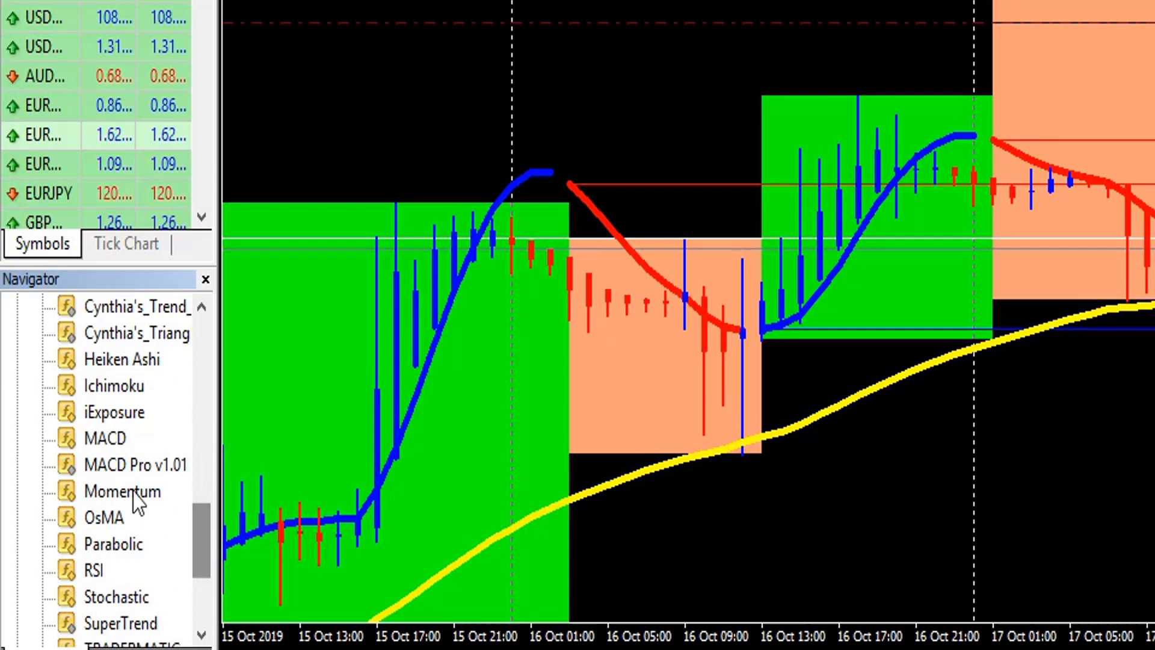
pyautogui.moveTo(111, 475)
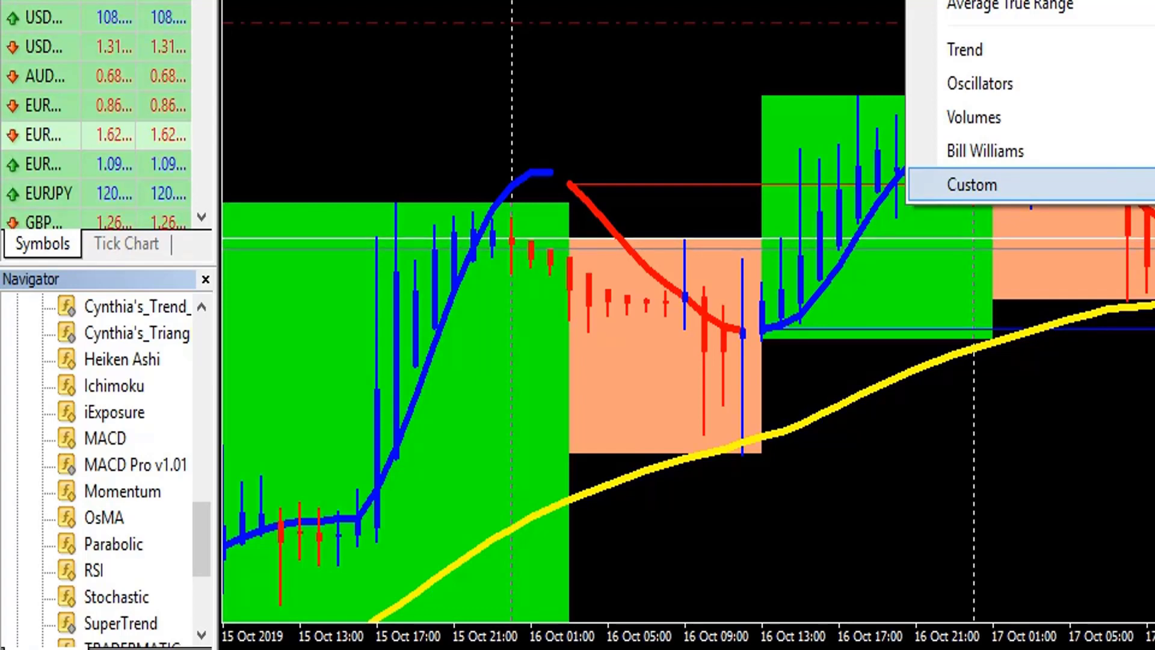
# Step: Attach MACD Pro v1.01 to the chart with Pro Mode set to All
pyautogui.click(973, 185)
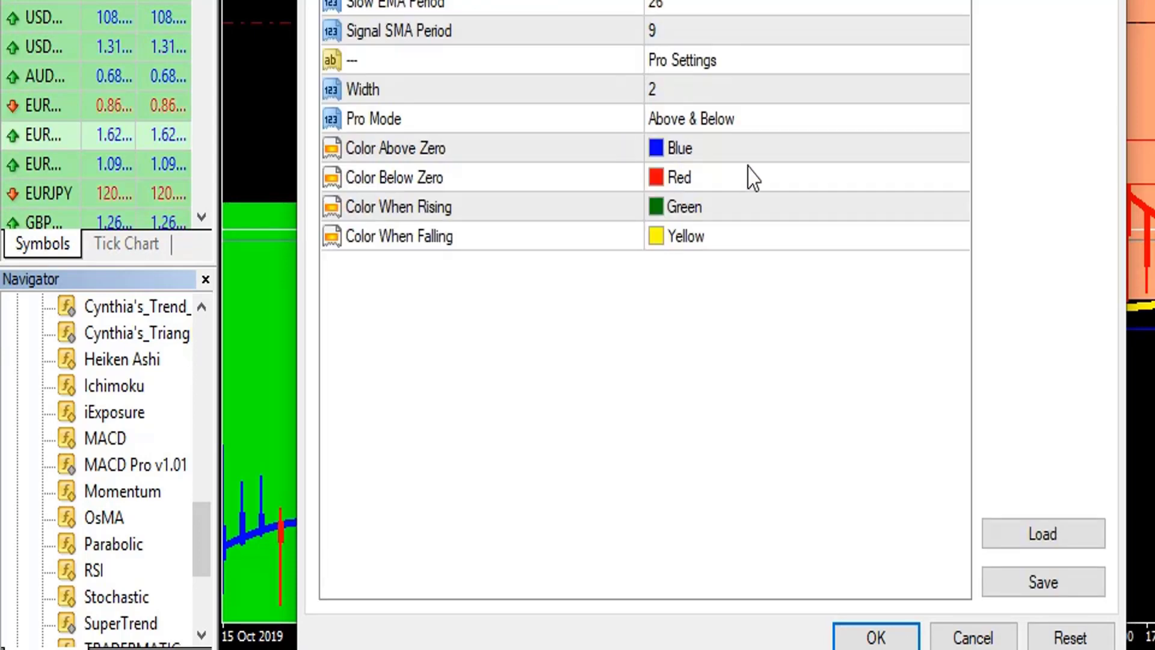
pyautogui.moveTo(490, 146)
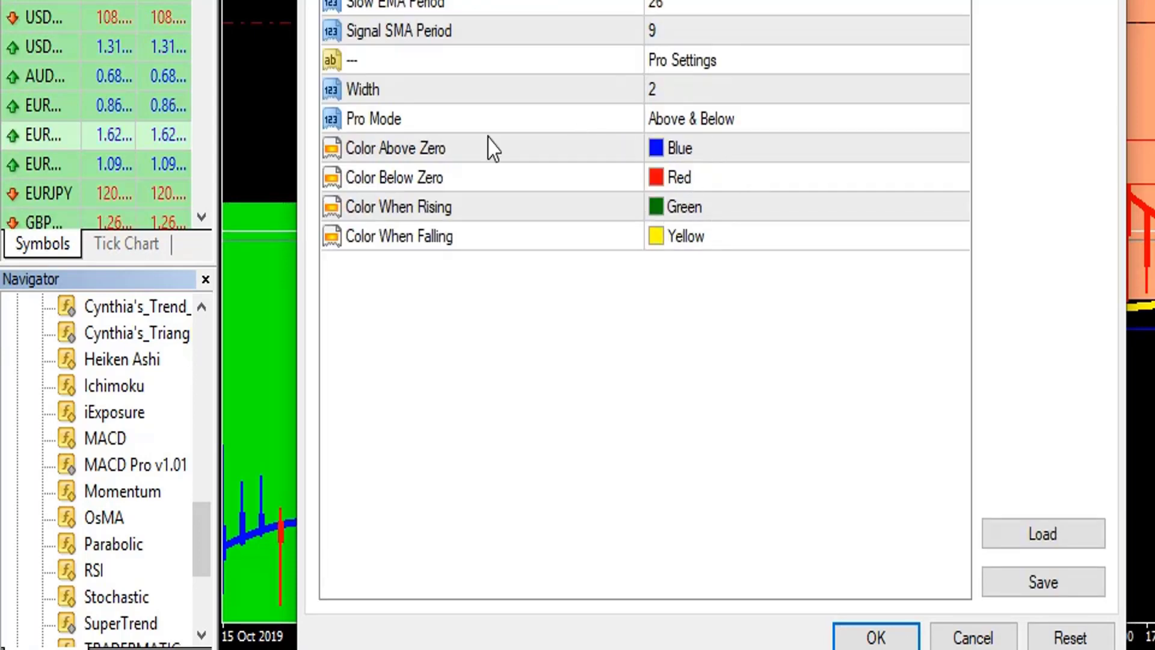
pyautogui.moveTo(721, 142)
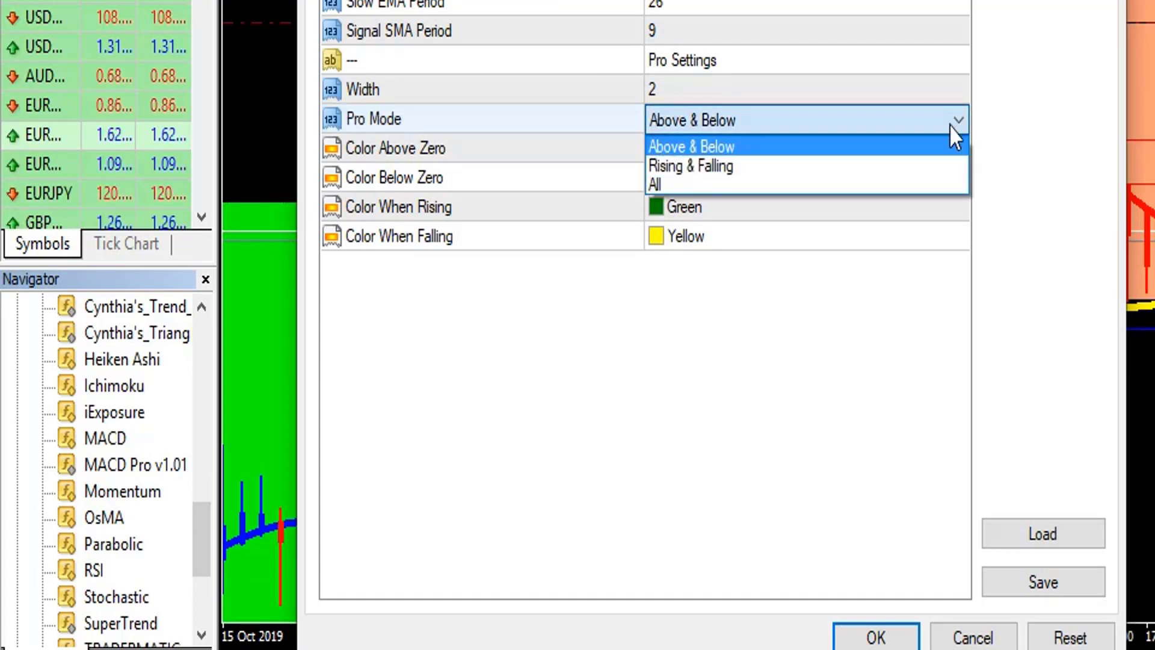
pyautogui.click(655, 183)
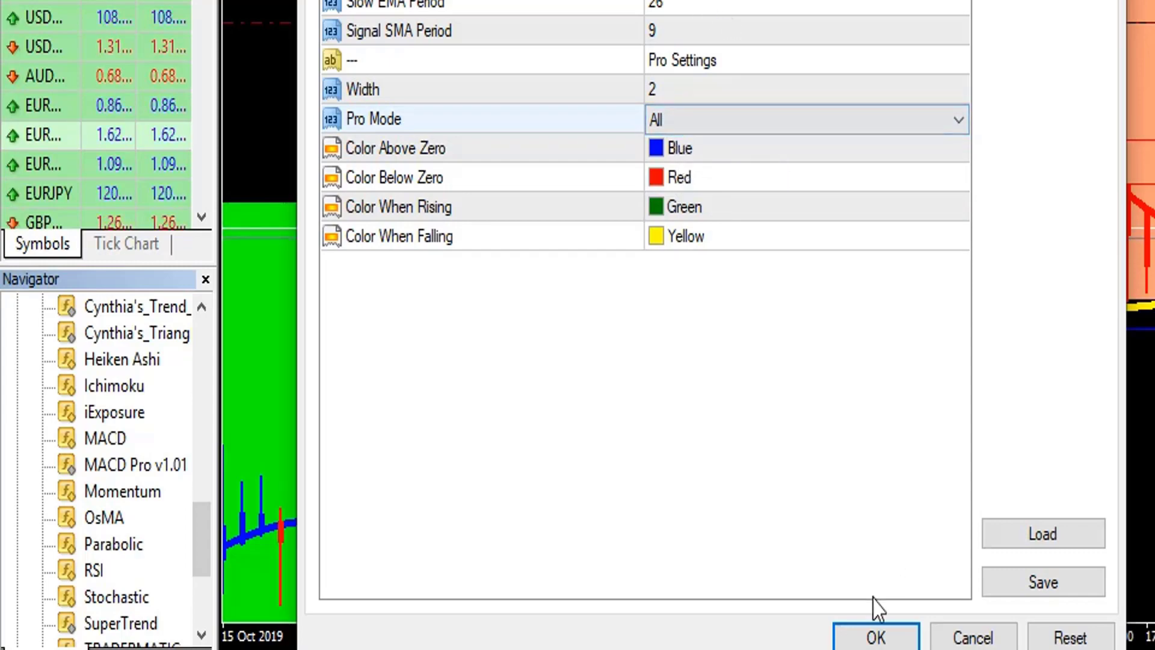
pyautogui.click(874, 638)
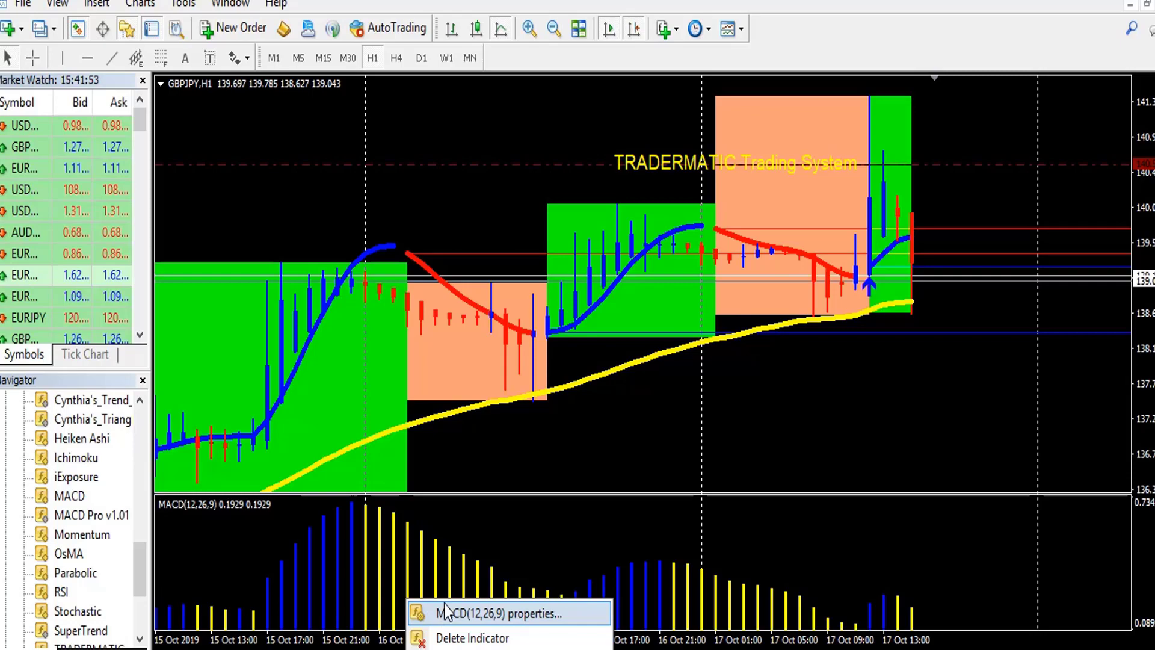
# Step: Style the MACD Pro level line yellow and dashed in its Levels settings
pyautogui.click(489, 613)
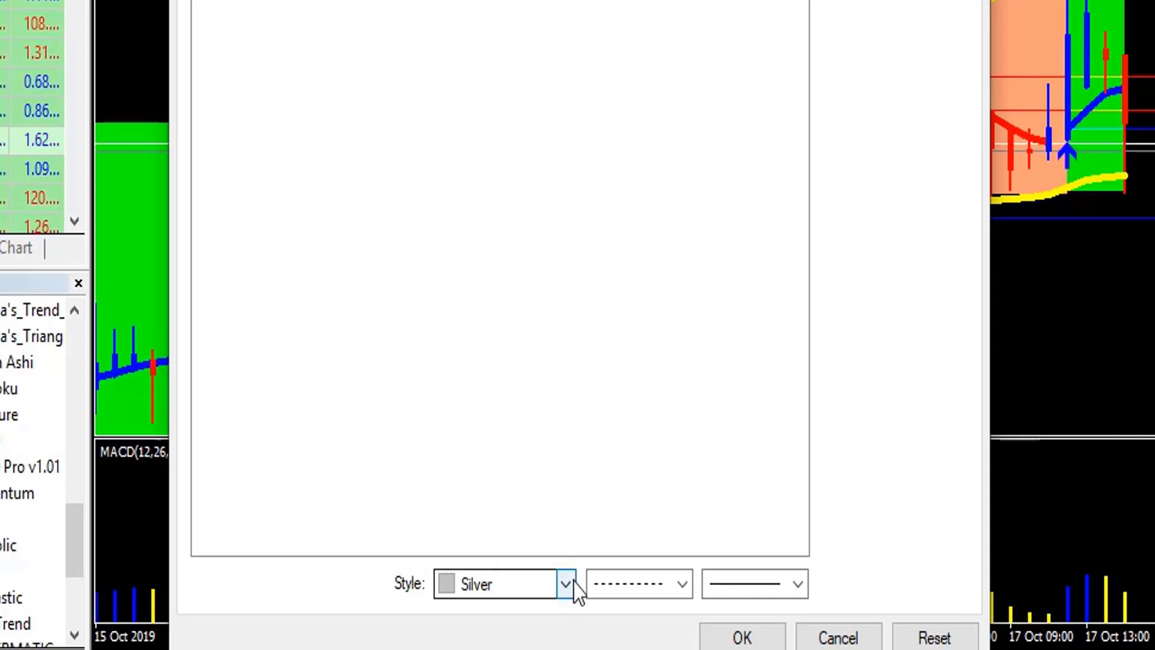
pyautogui.click(566, 583)
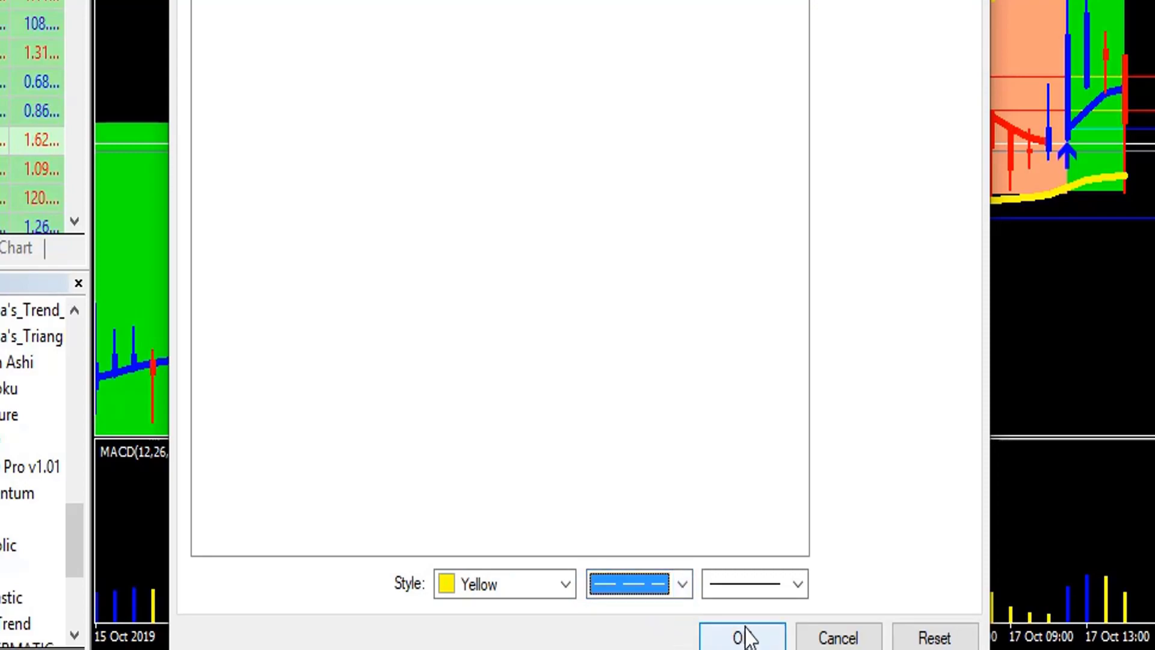
pyautogui.click(742, 638)
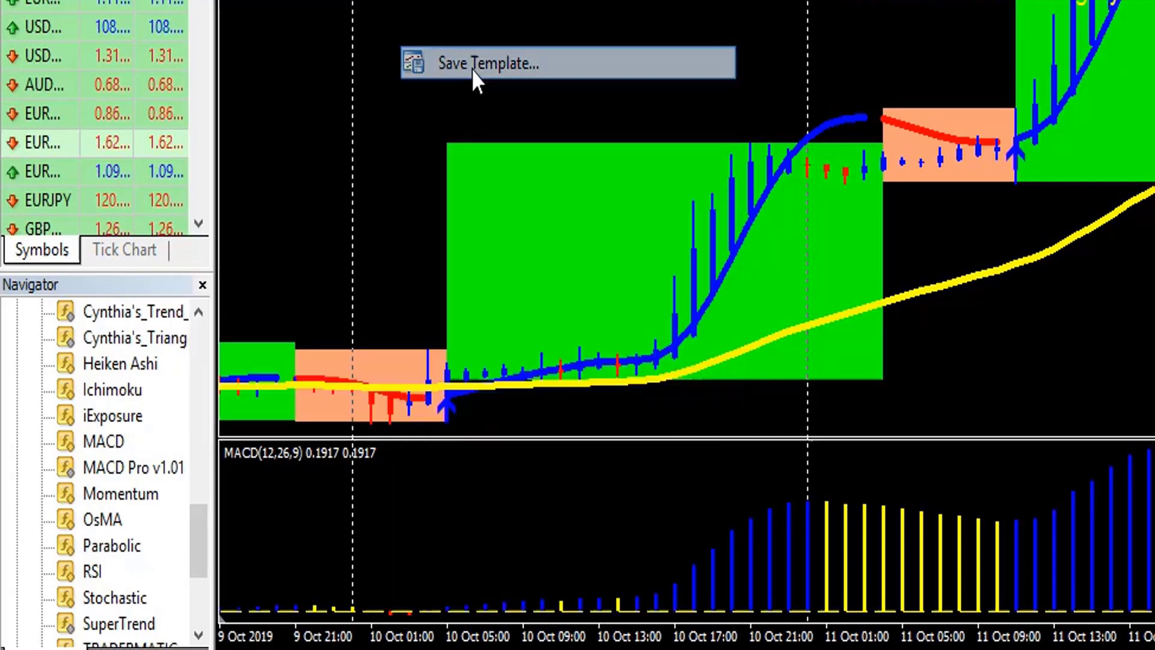
# Step: Save the chart setup as a template named Tradermatic-old
pyautogui.click(482, 64)
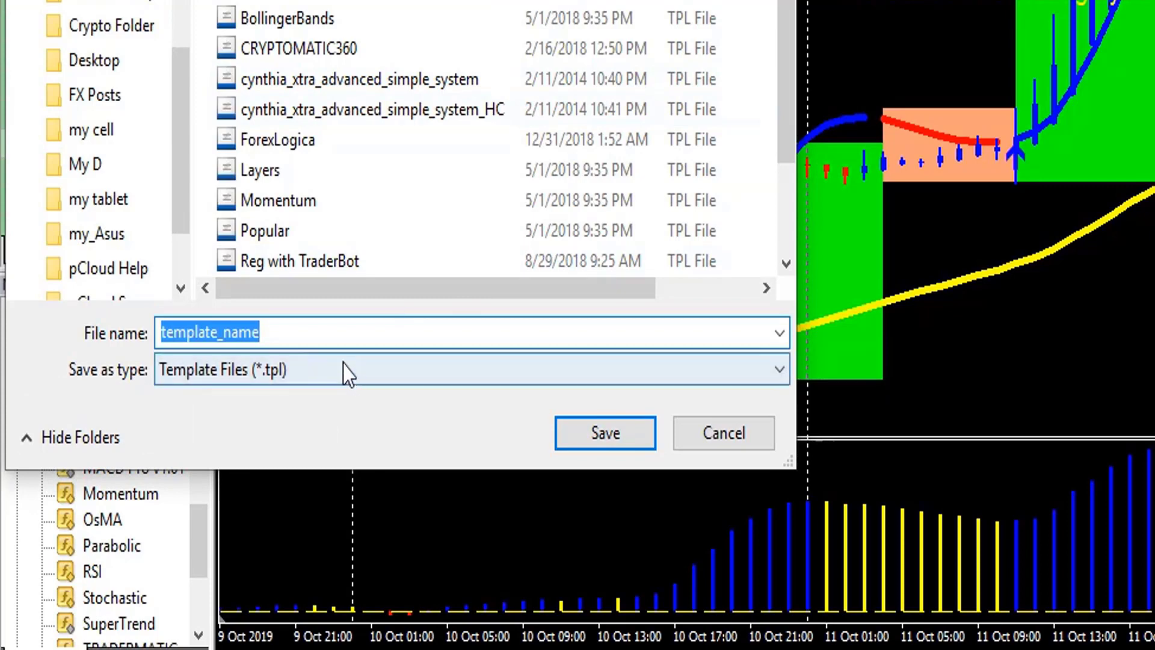
pyautogui.write('Tradermatic')
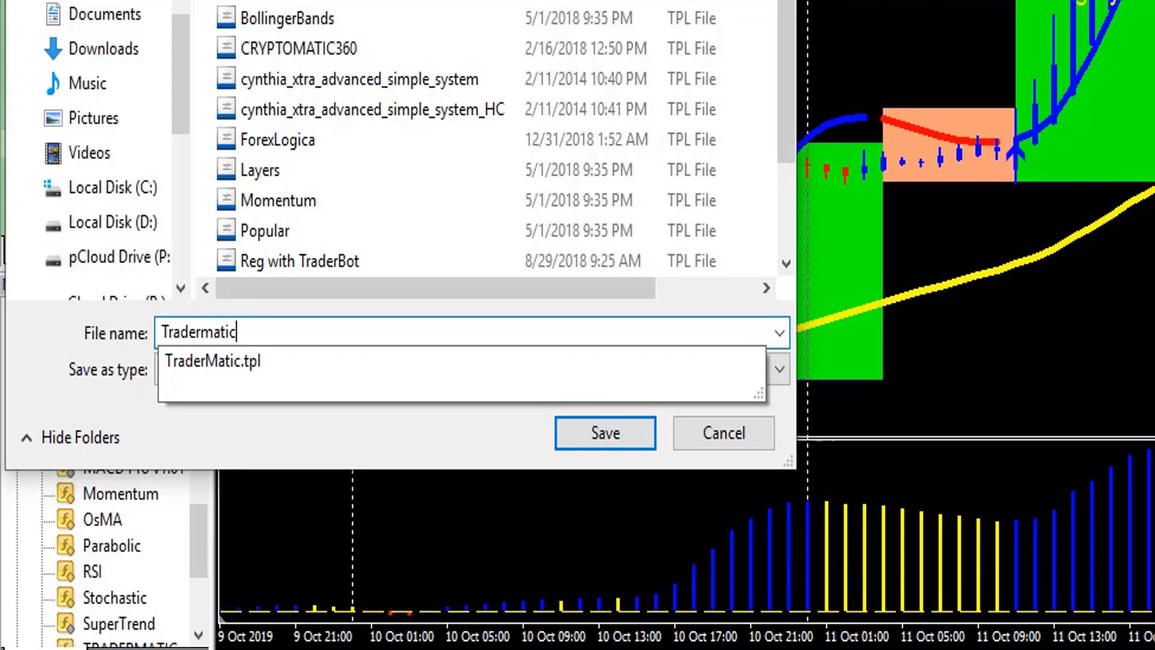
pyautogui.write('-old')
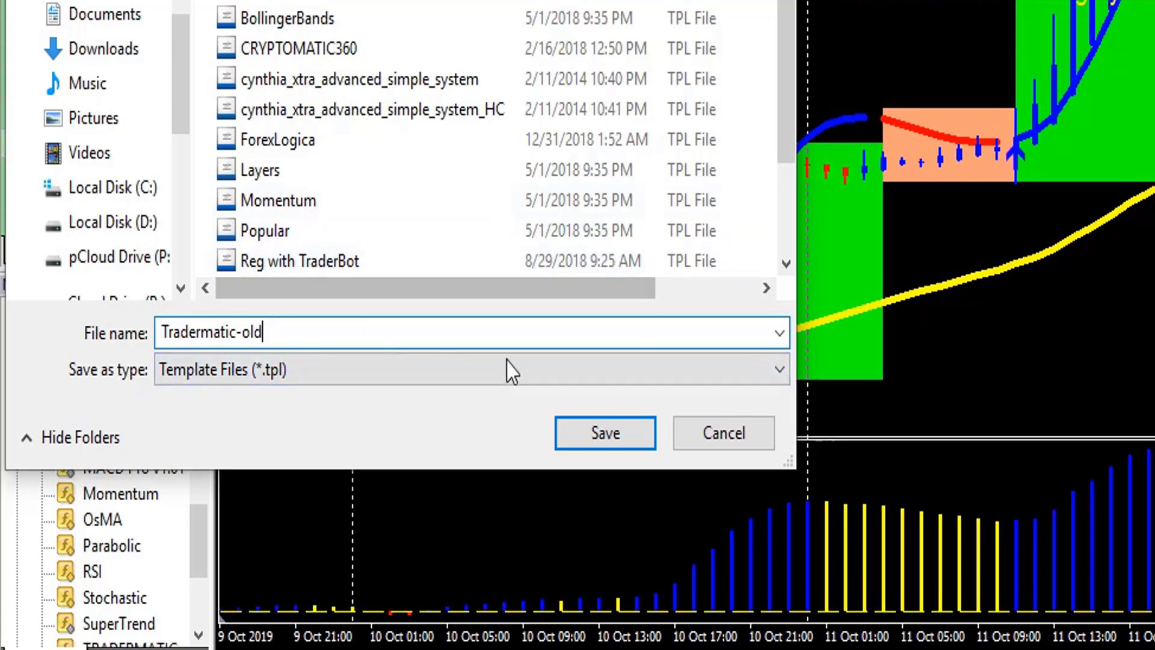
pyautogui.click(604, 432)
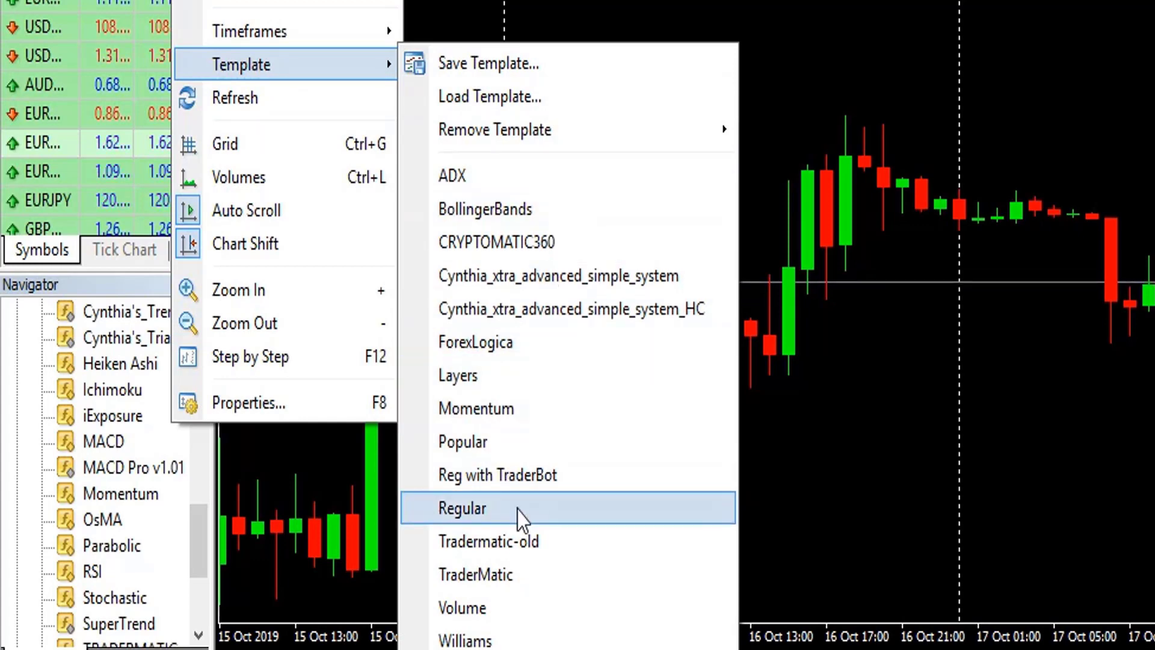
pyautogui.moveTo(482, 540)
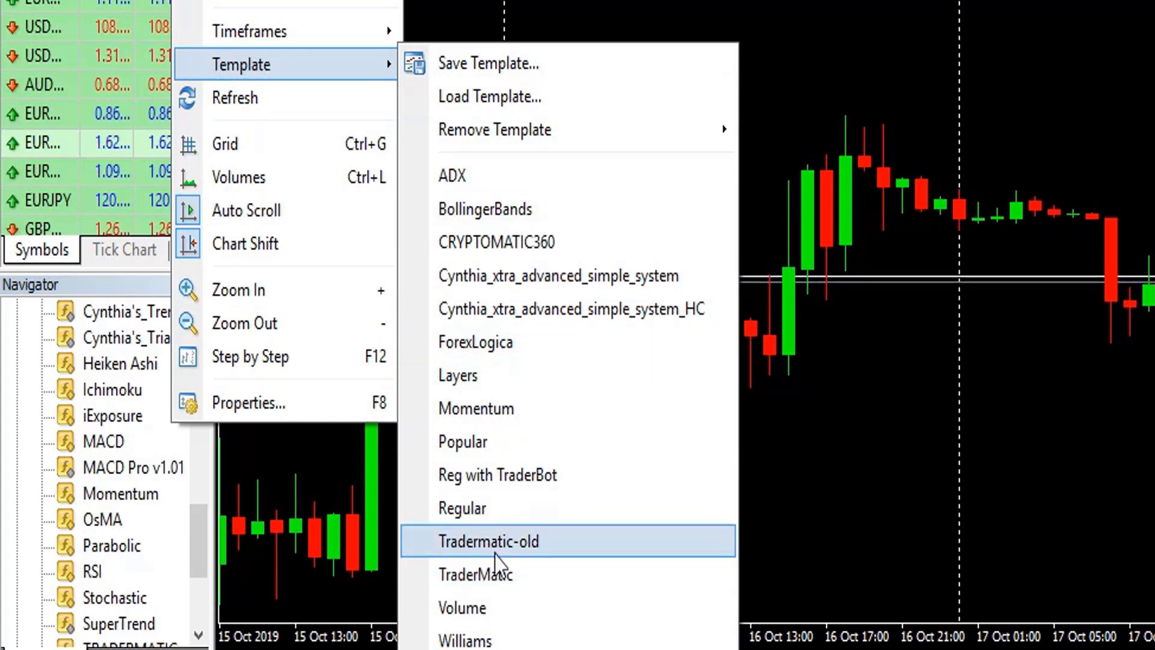
pyautogui.moveTo(490, 614)
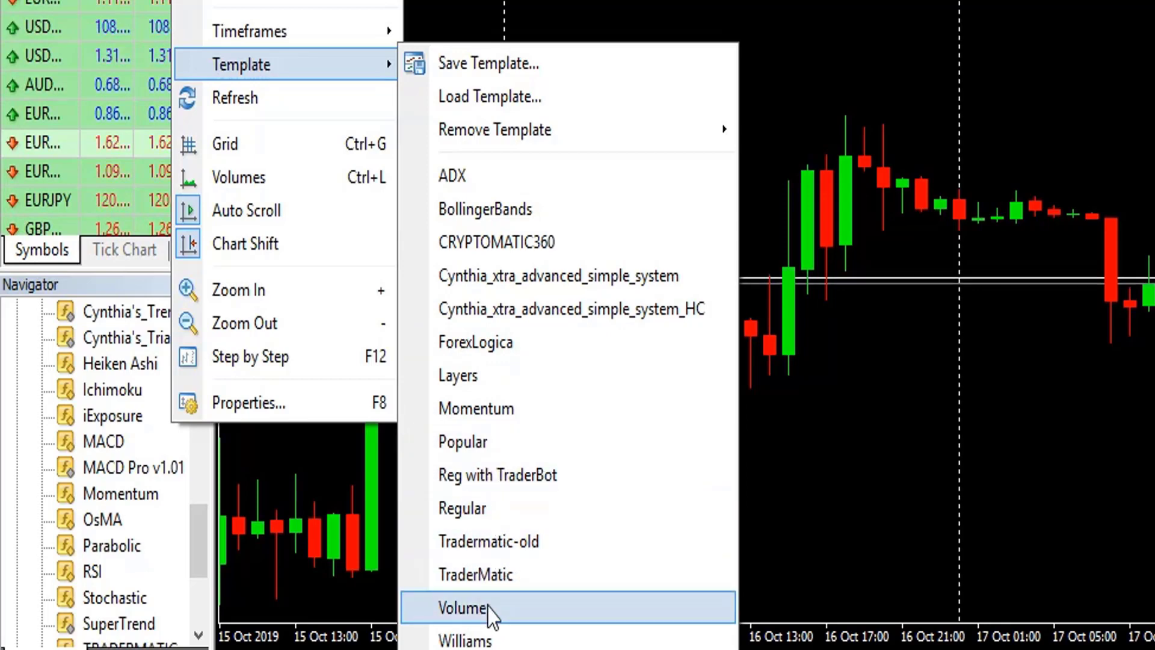
pyautogui.moveTo(489, 541)
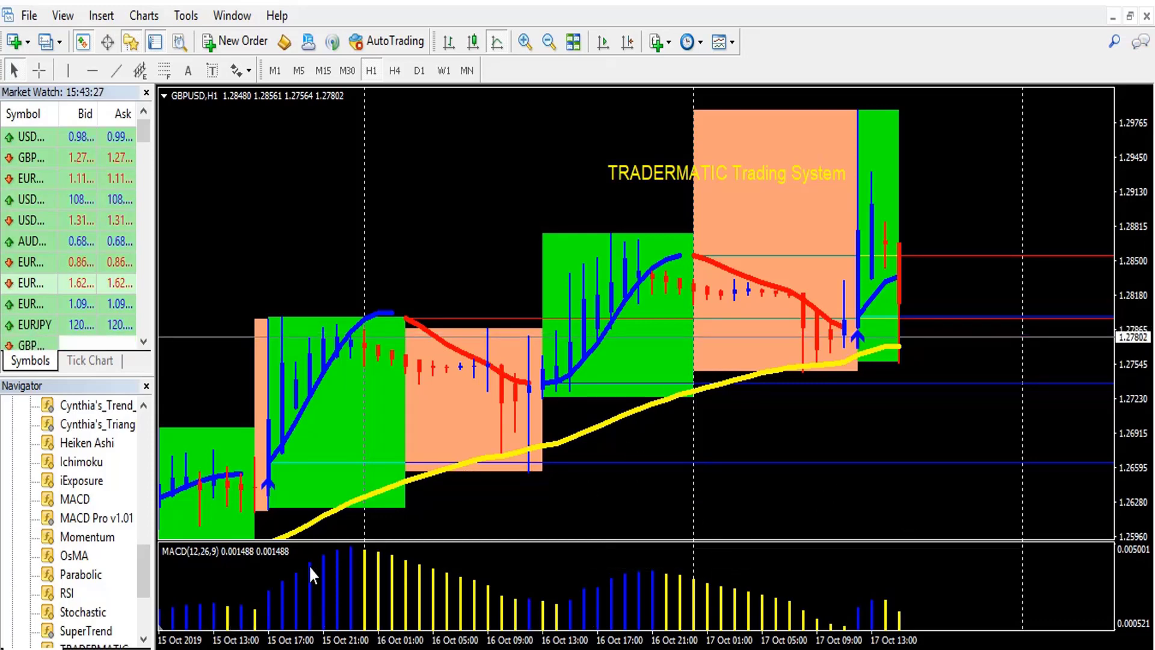
pyautogui.moveTo(784, 561)
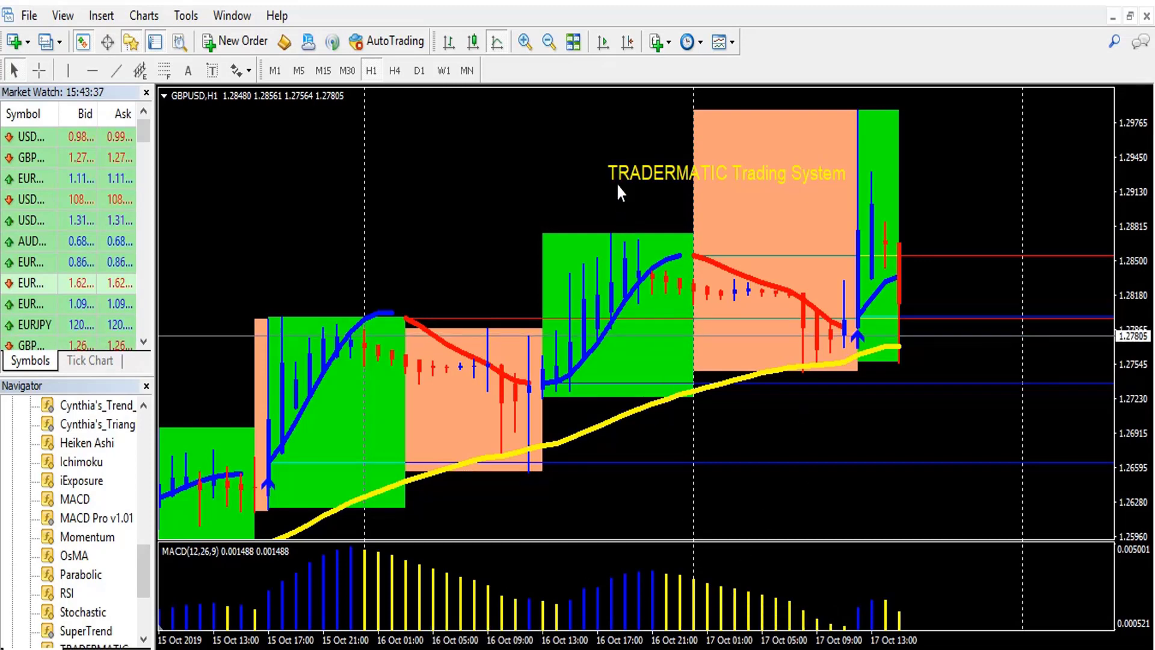
pyautogui.moveTo(464, 229)
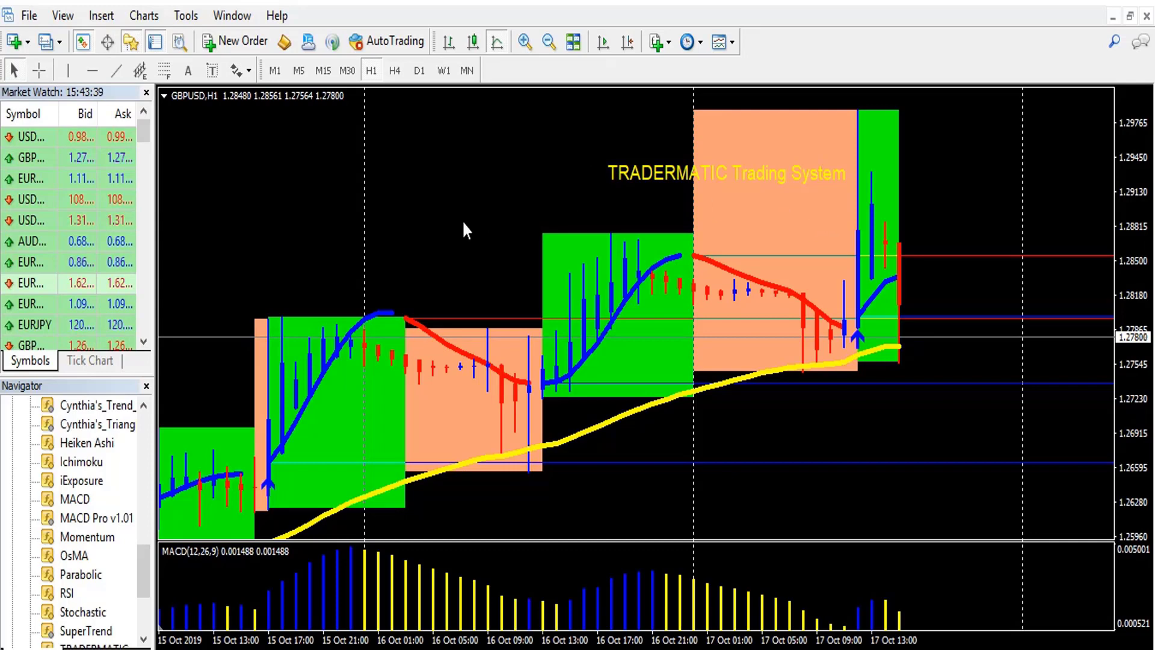
pyautogui.moveTo(424, 303)
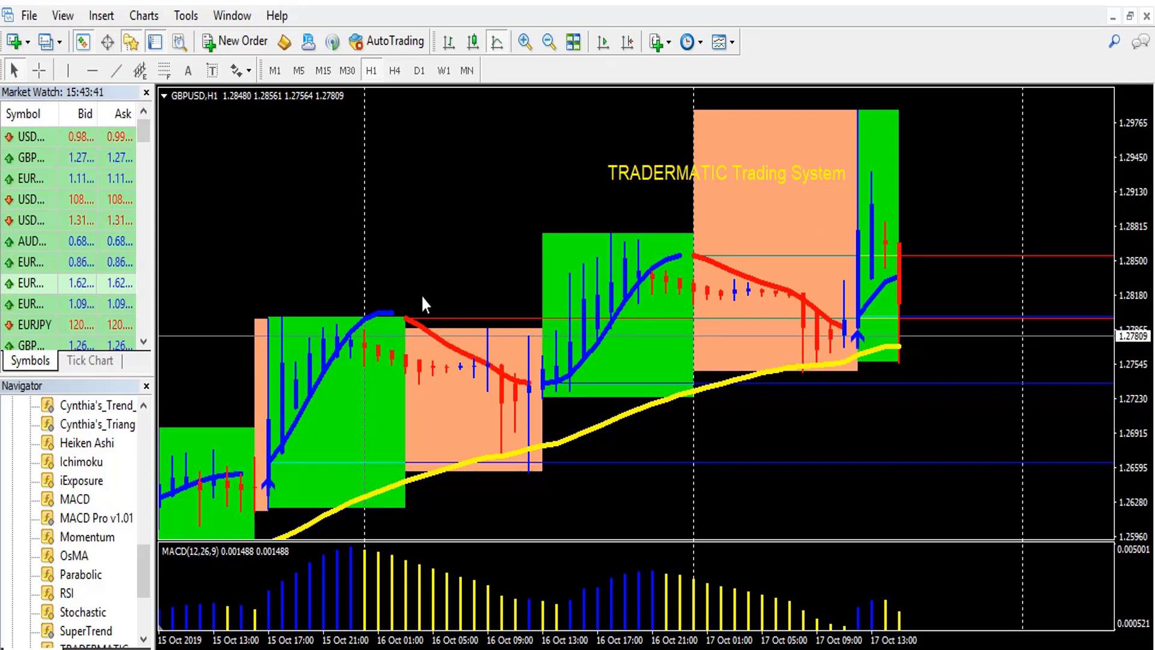